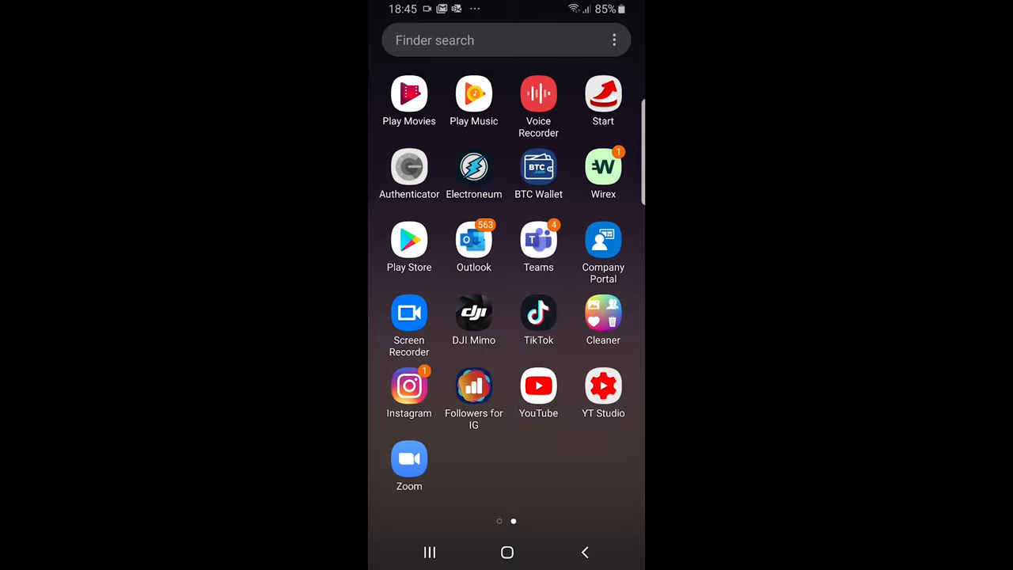
Step: Launch the YouTube app from the app drawer, opening the Library tab
click(538, 384)
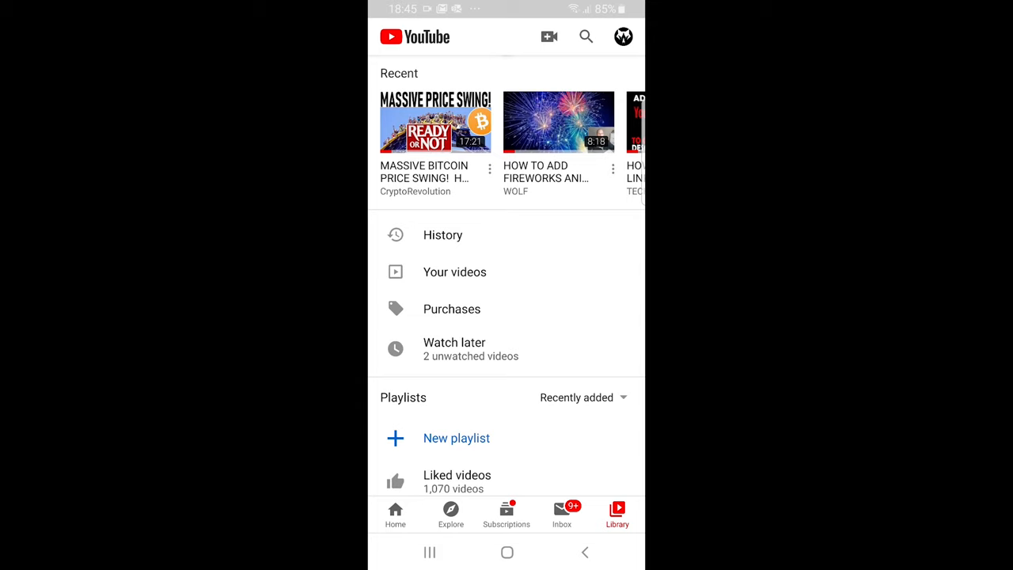
Step: Open the 'MASSIVE BITCOIN PRICE SWING!' video, pause it, and request a download
click(434, 123)
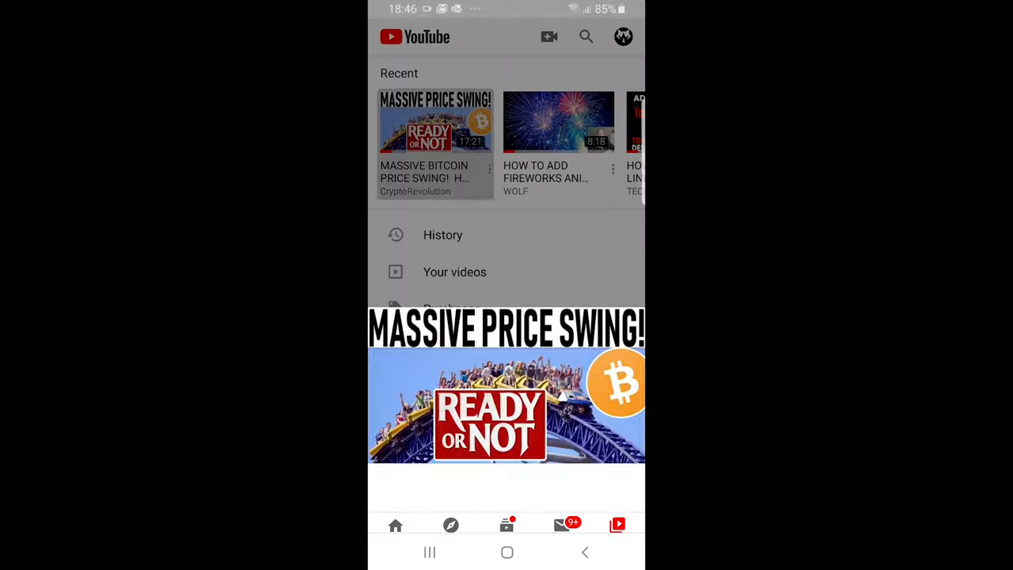
click(435, 121)
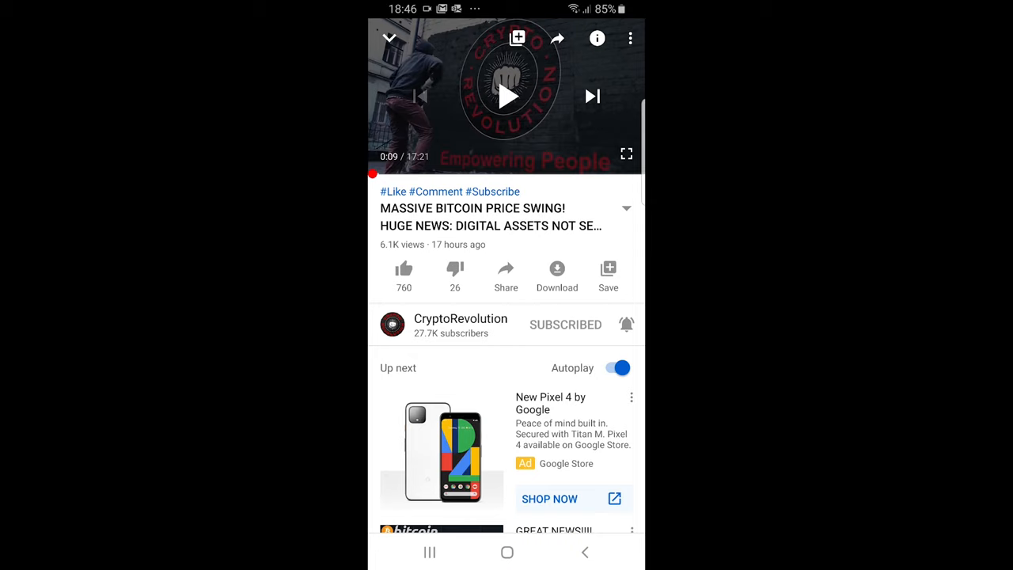
click(556, 269)
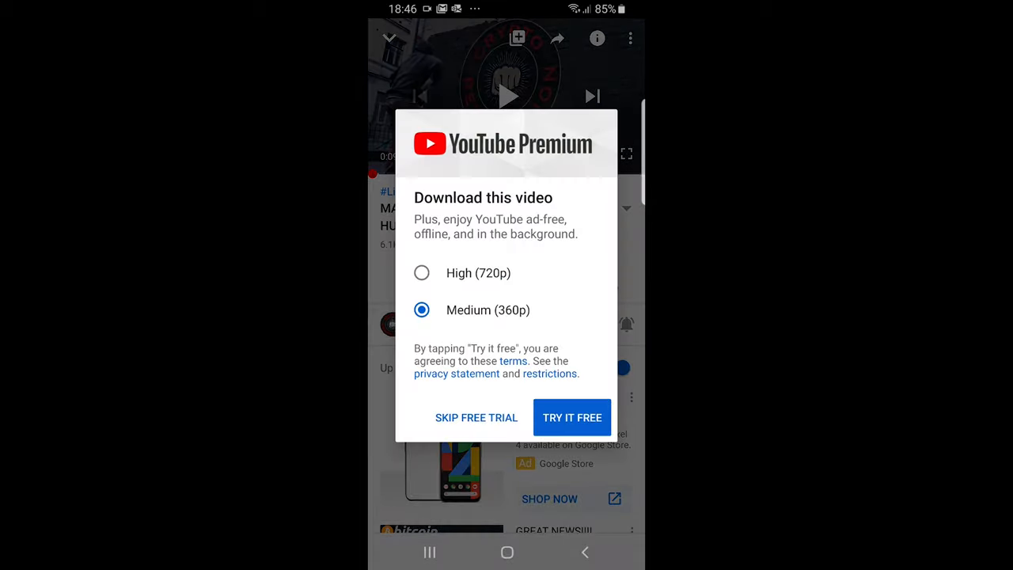
Step: Select High (720p) download quality, then skip the Premium free trial
click(422, 272)
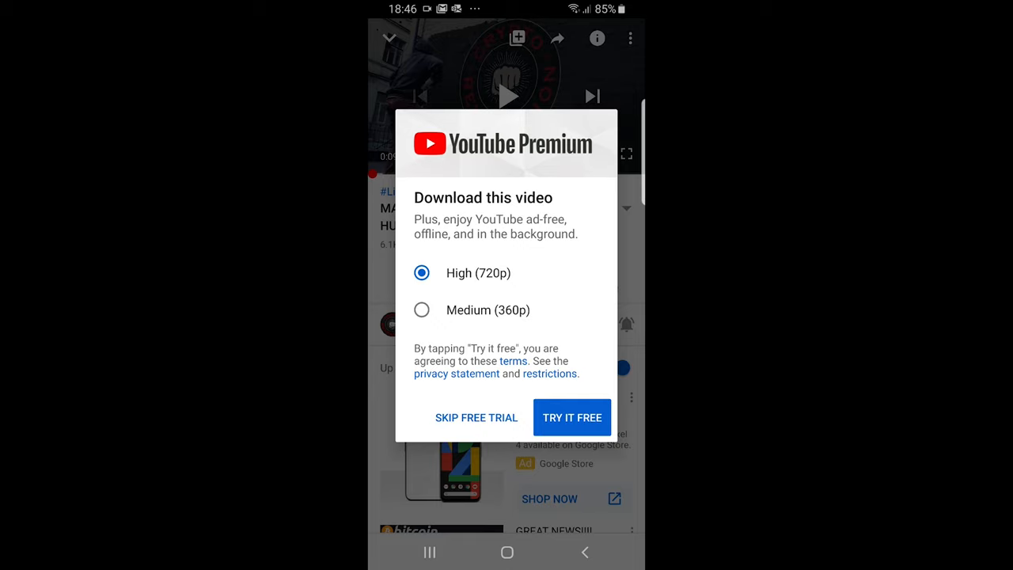
click(475, 417)
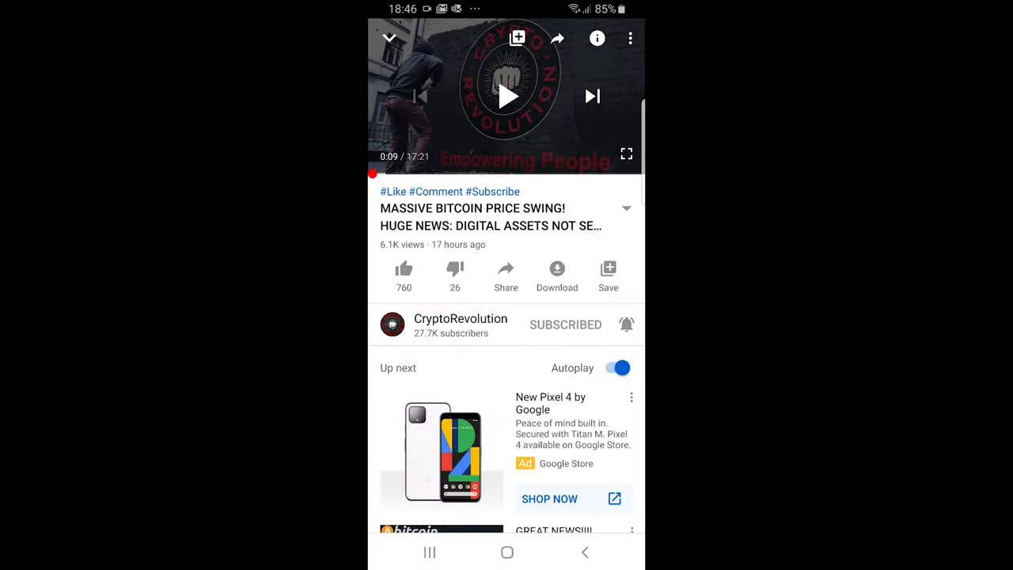